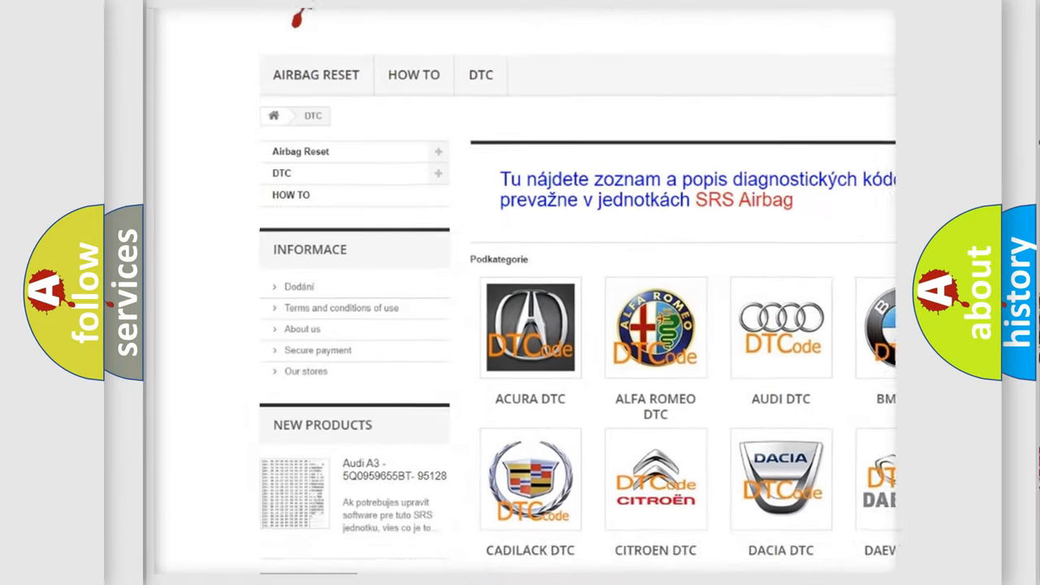
Step: Advance to the P3307 description slide listing engine started, battery at least 11.5 V, parking brake engaged
{"action": "scroll", "scroll_direction": "down", "scroll_amount": 3}
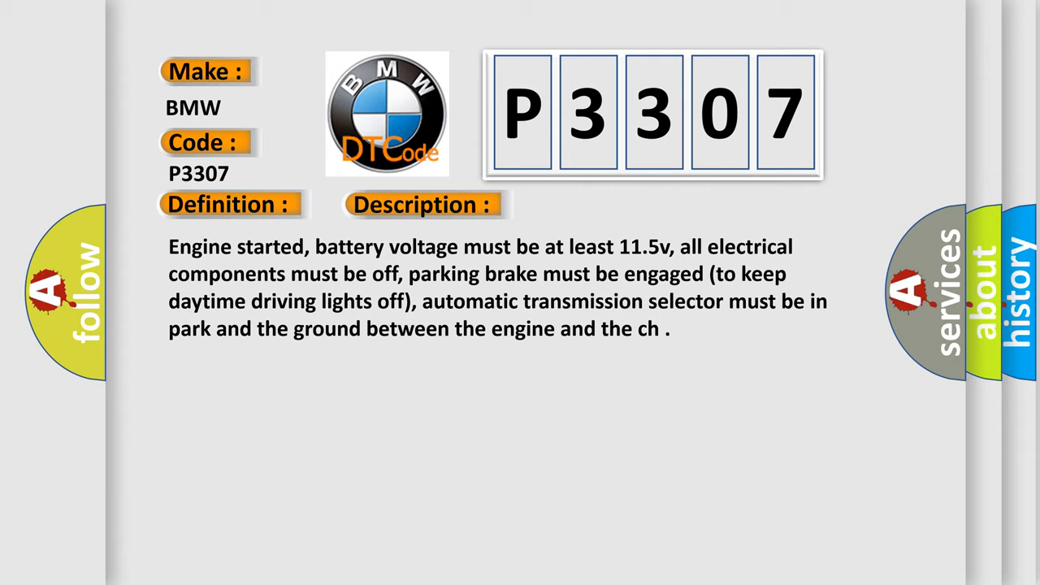
Step: Advance to the P3307 cause list: failed engine speed and camshaft sensors, shorted relay, damaged coilpack
{"action": "left_click", "coordinate": [595, 205]}
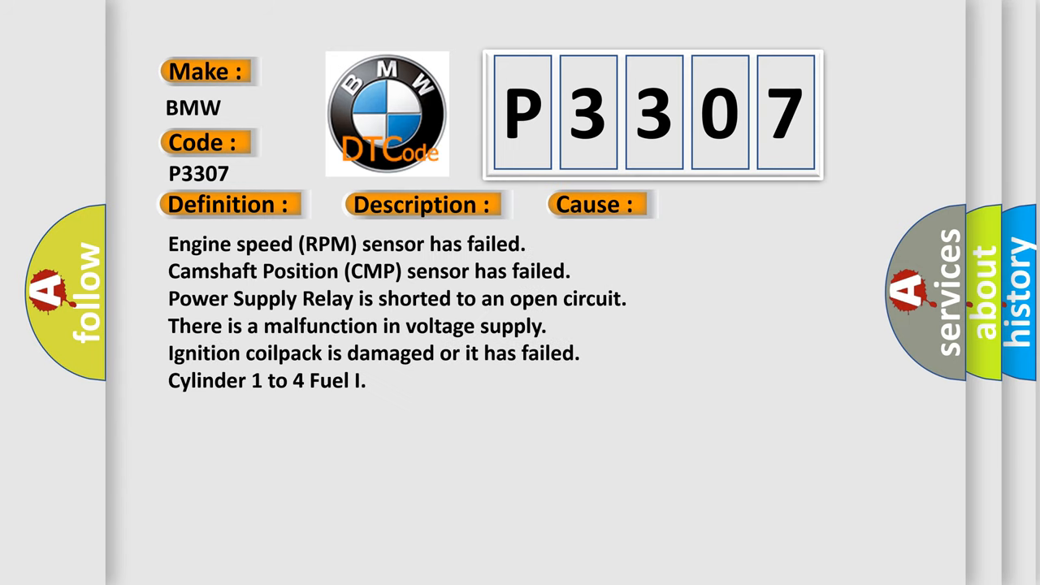